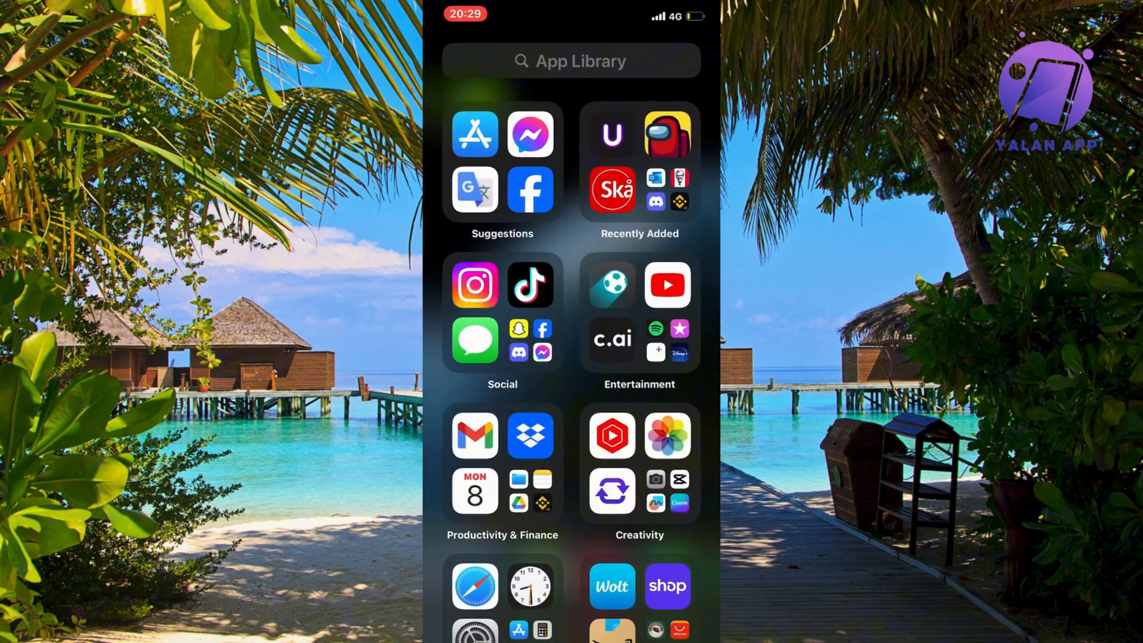
Launch Facebook from the App Library and go to its Menu page.
click(530, 190)
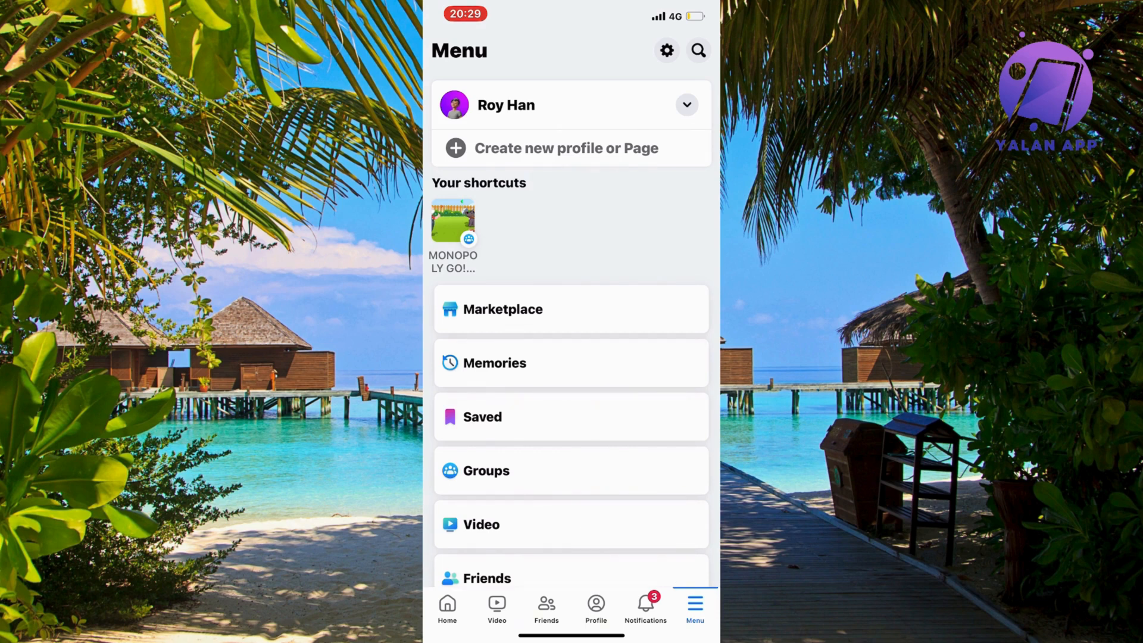
Scroll down the Menu and expand Help & Support.
scroll(down, 3)
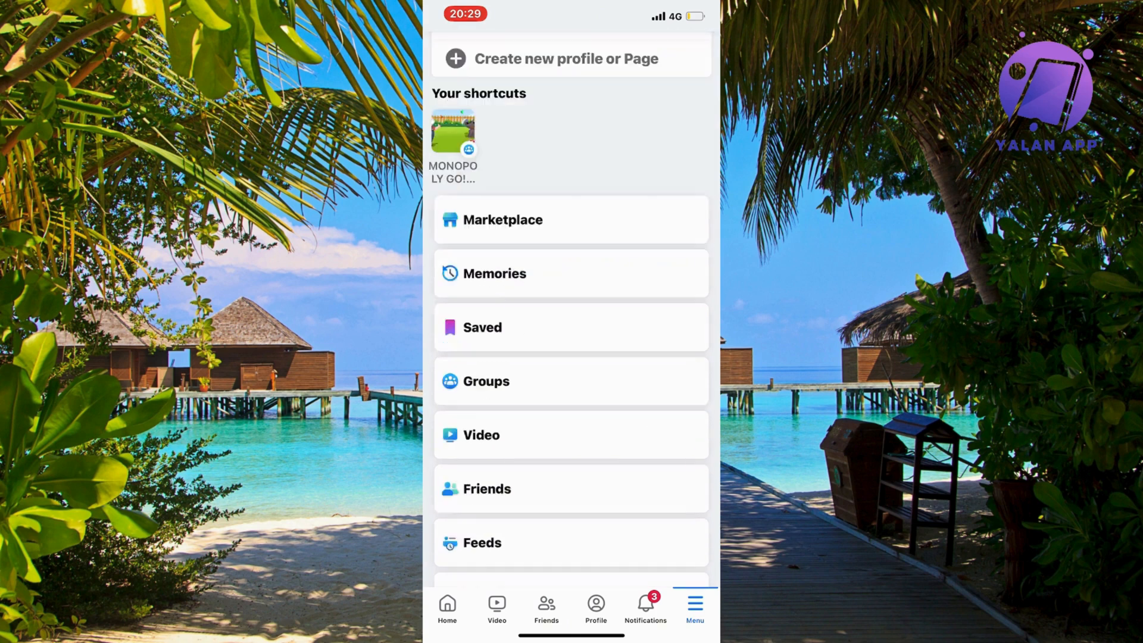
scroll(down, 3)
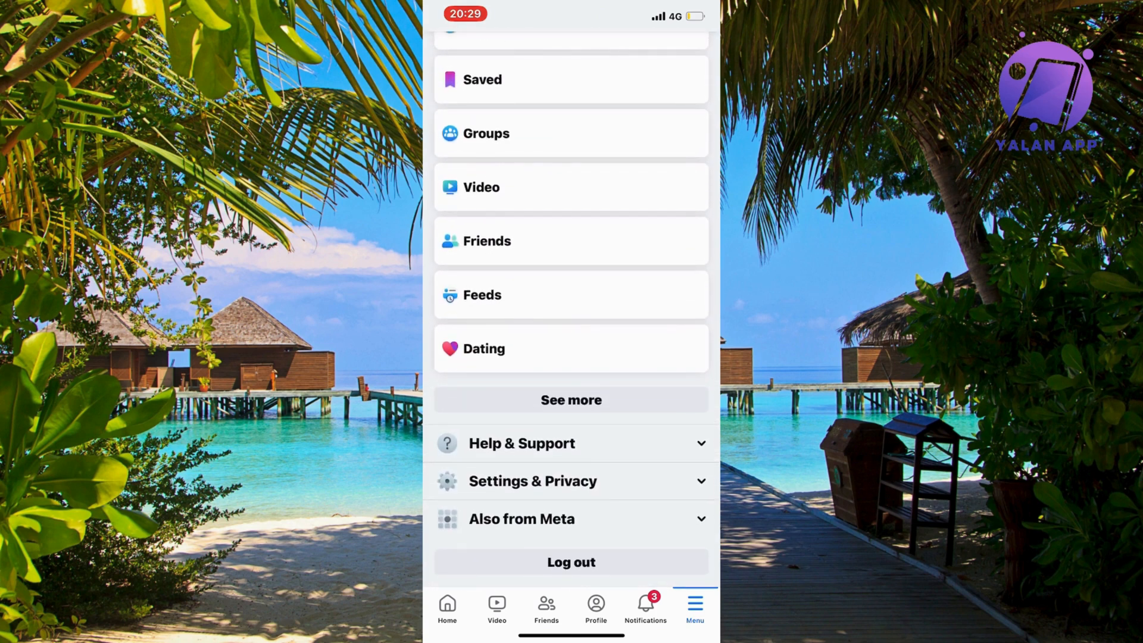
click(521, 443)
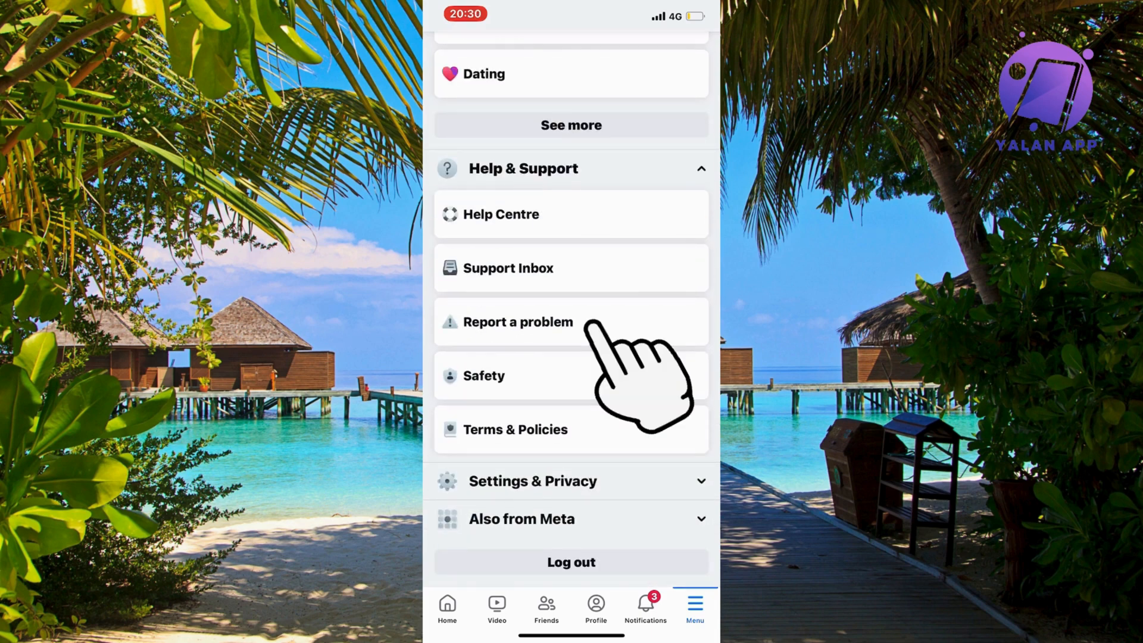
Start a technical problem report about Messages, including logs and diagnostics.
click(517, 321)
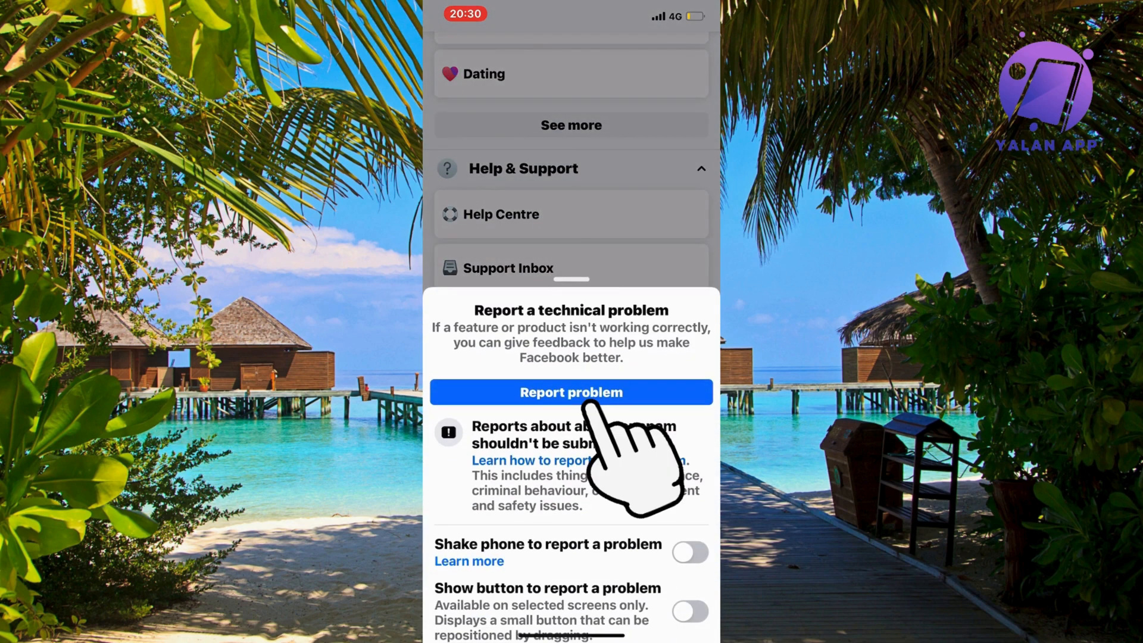
click(571, 393)
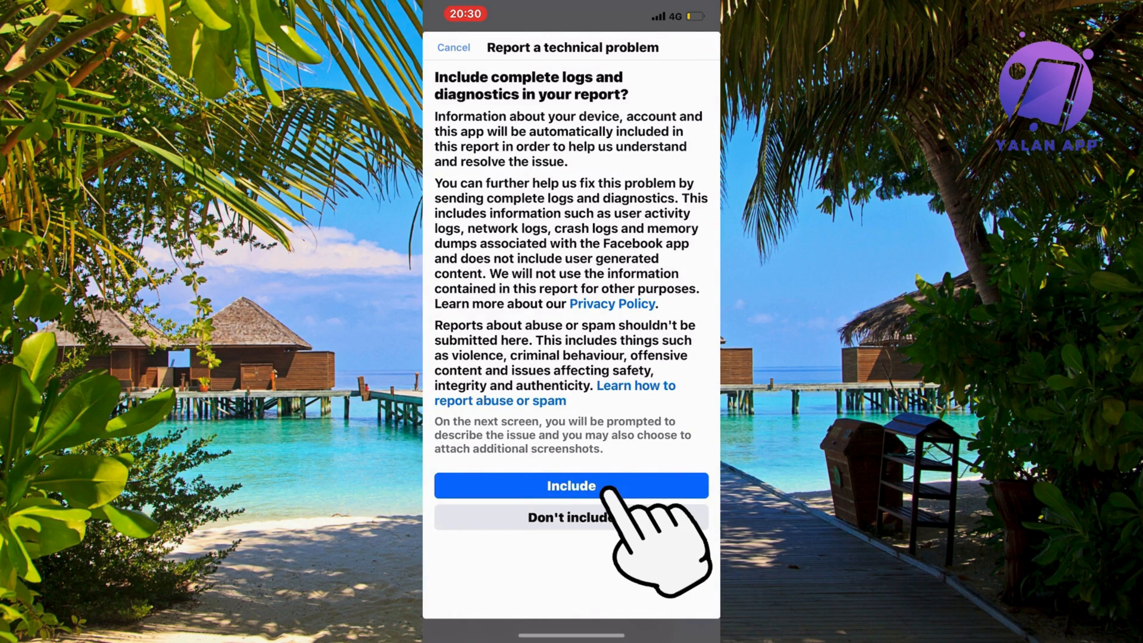
click(571, 486)
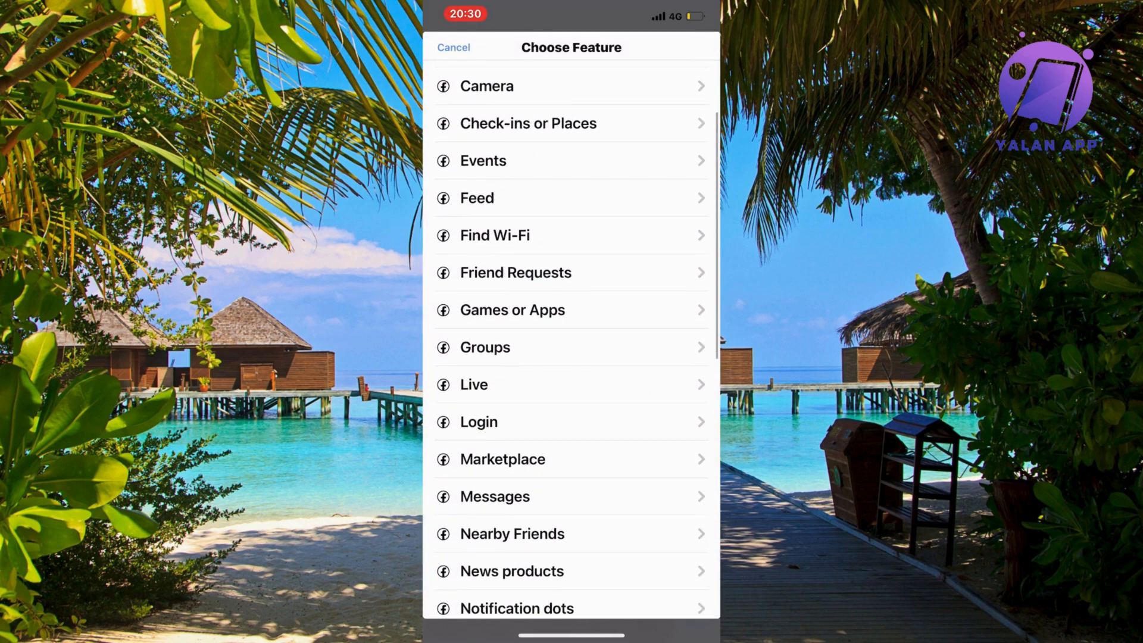
scroll(down, 3)
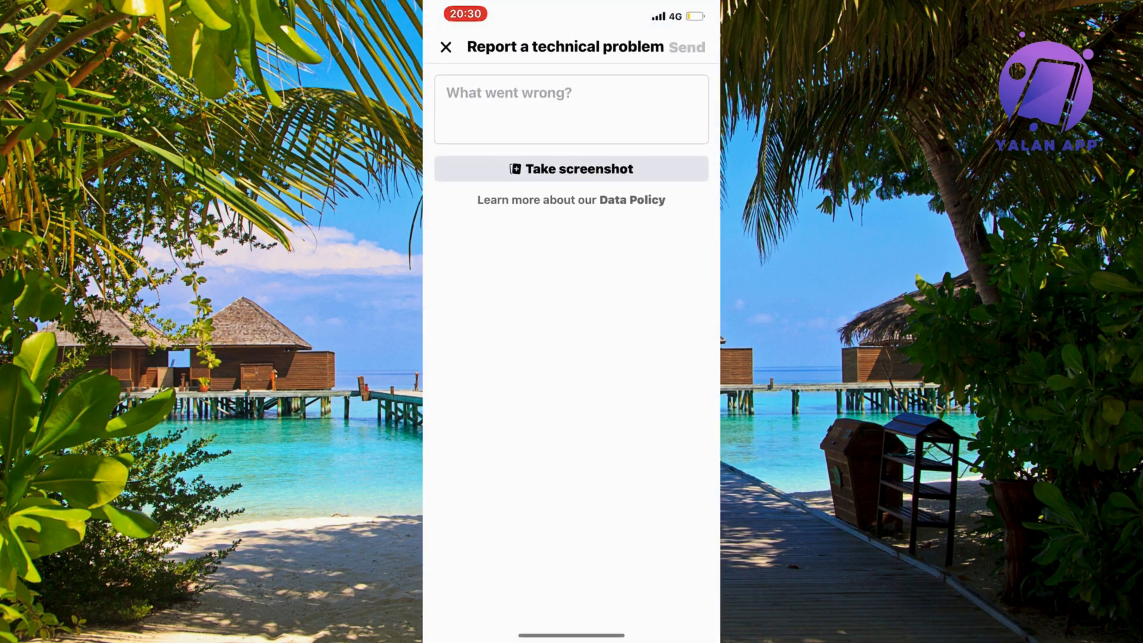
Describe wanting a feature to scroll to the first message, then send the report.
click(571, 110)
text(I want )
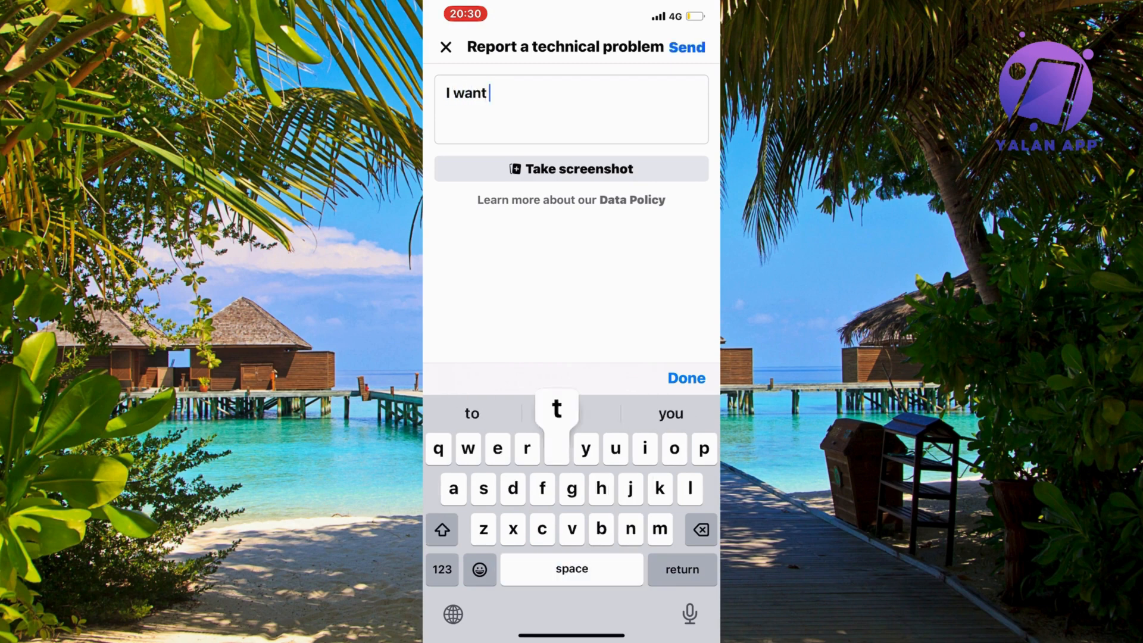
text(to unlock the r)
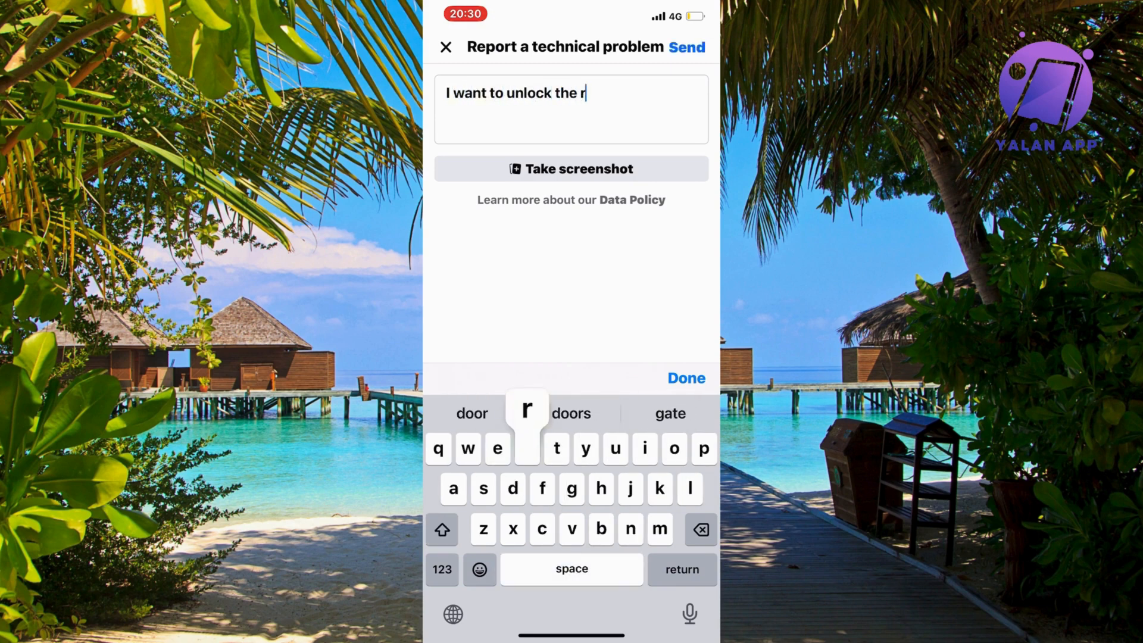
text(feature)
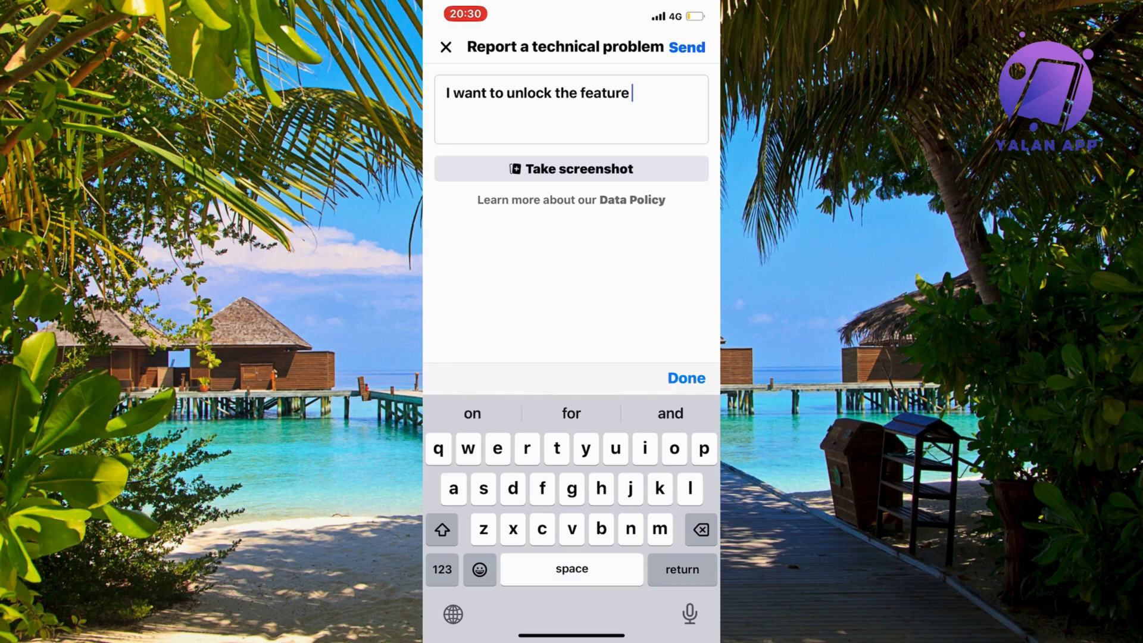
text(to be able to)
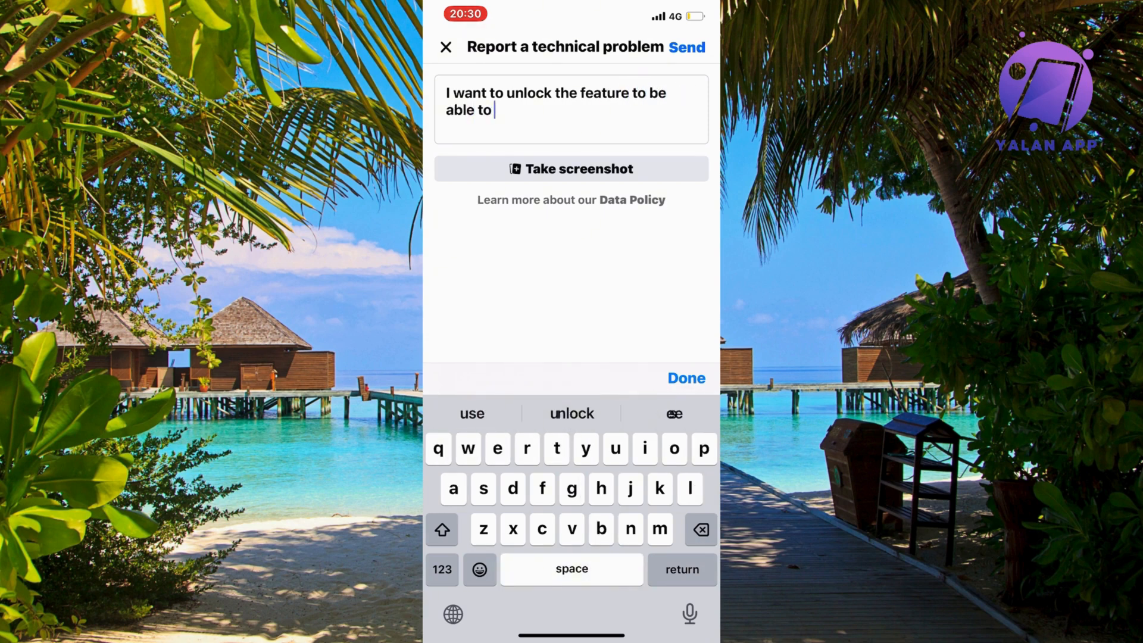
text(acroll all the way down to see dir)
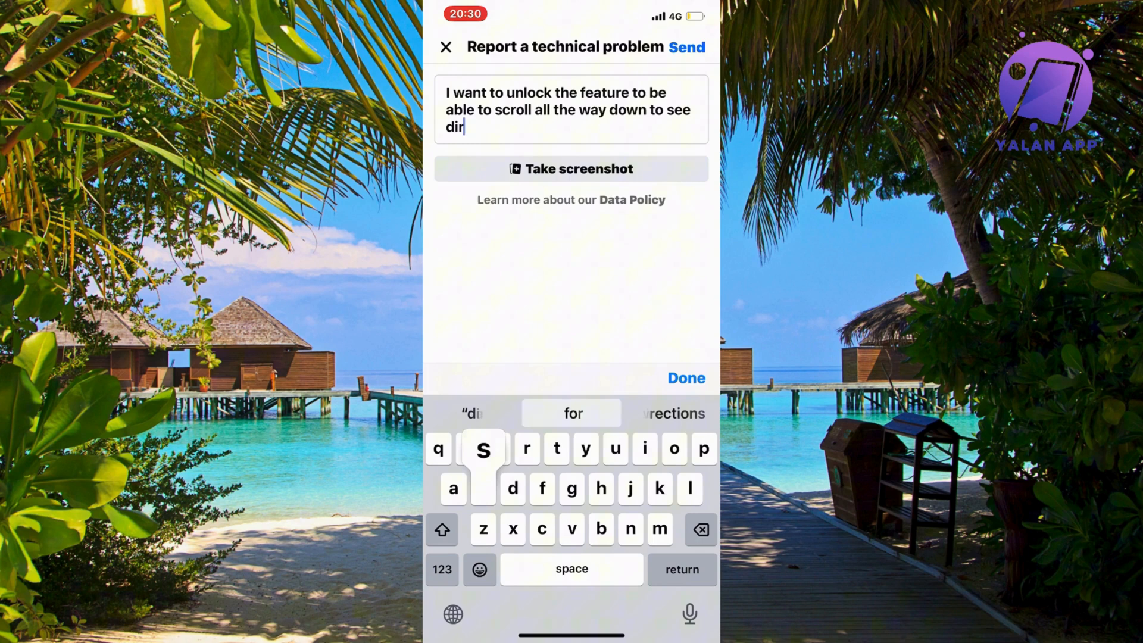
text(first message ime)
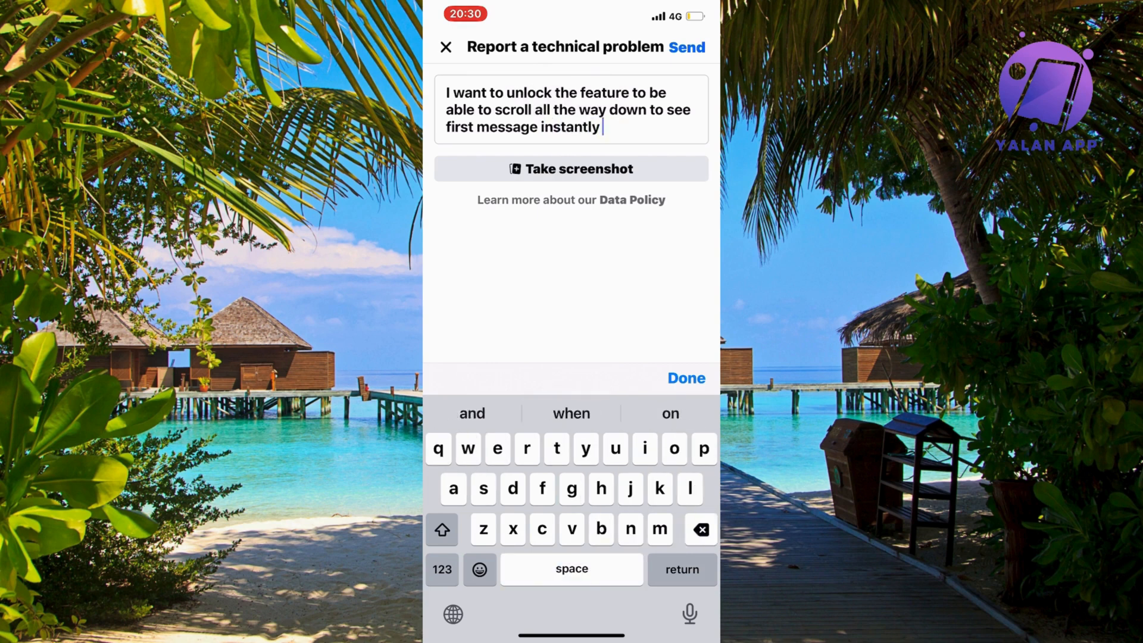
click(684, 377)
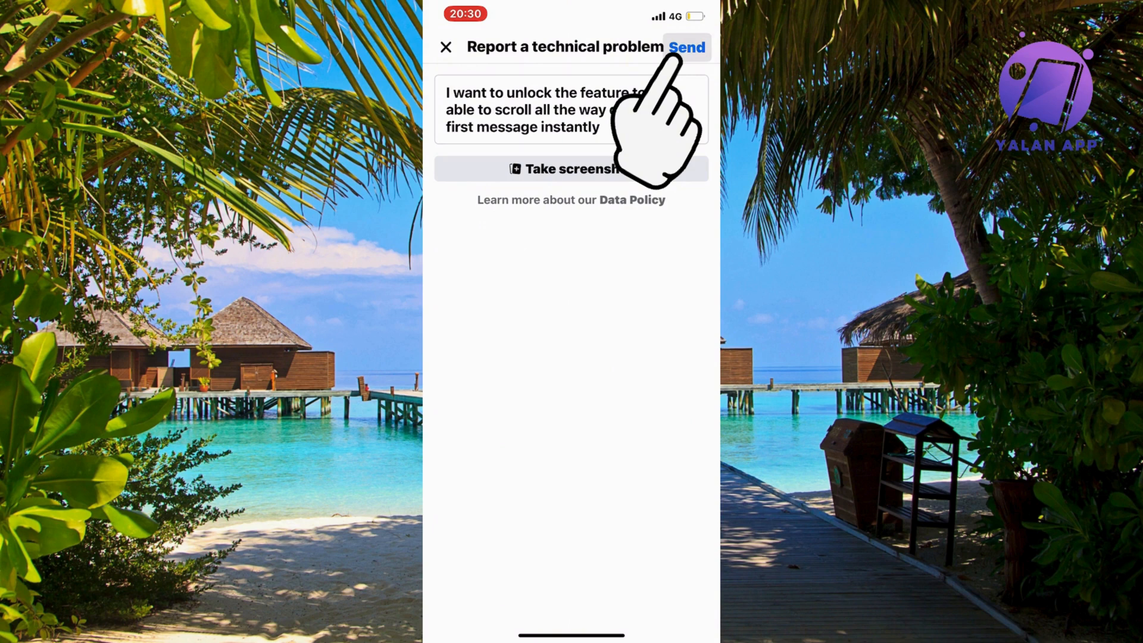
click(686, 46)
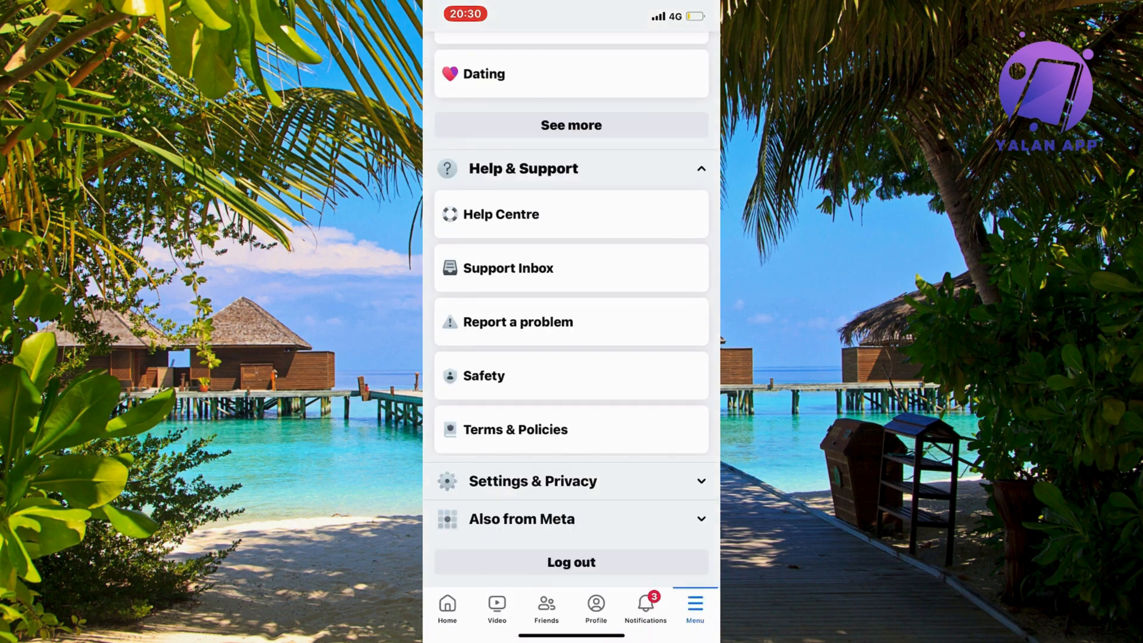